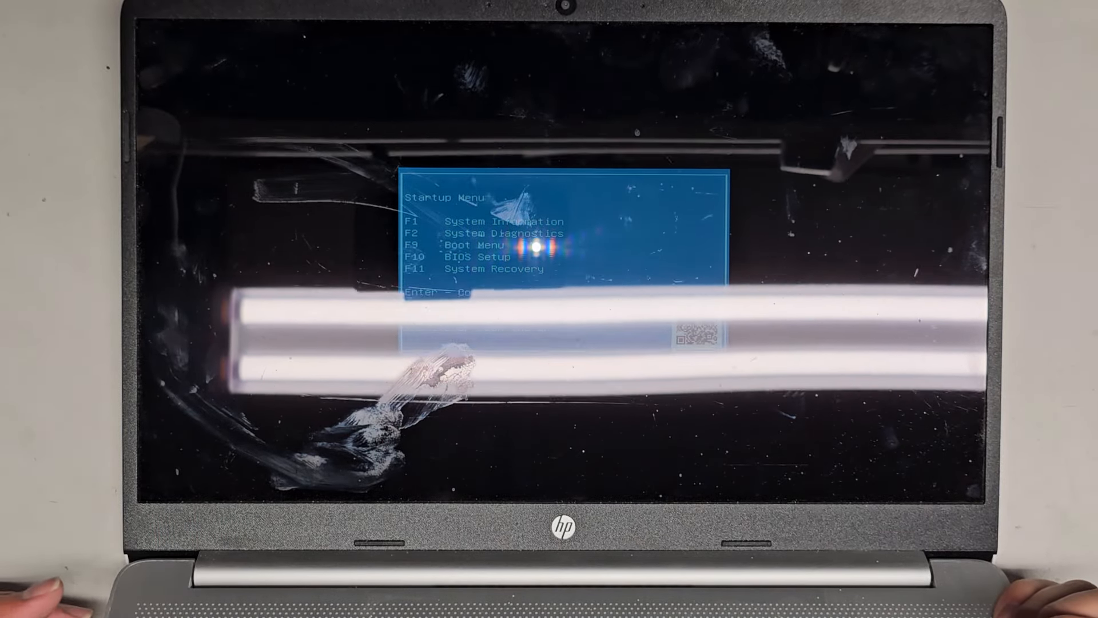
Step: Launch System Diagnostics with F2 from the Startup Menu to reach Component Tests
key(f2)
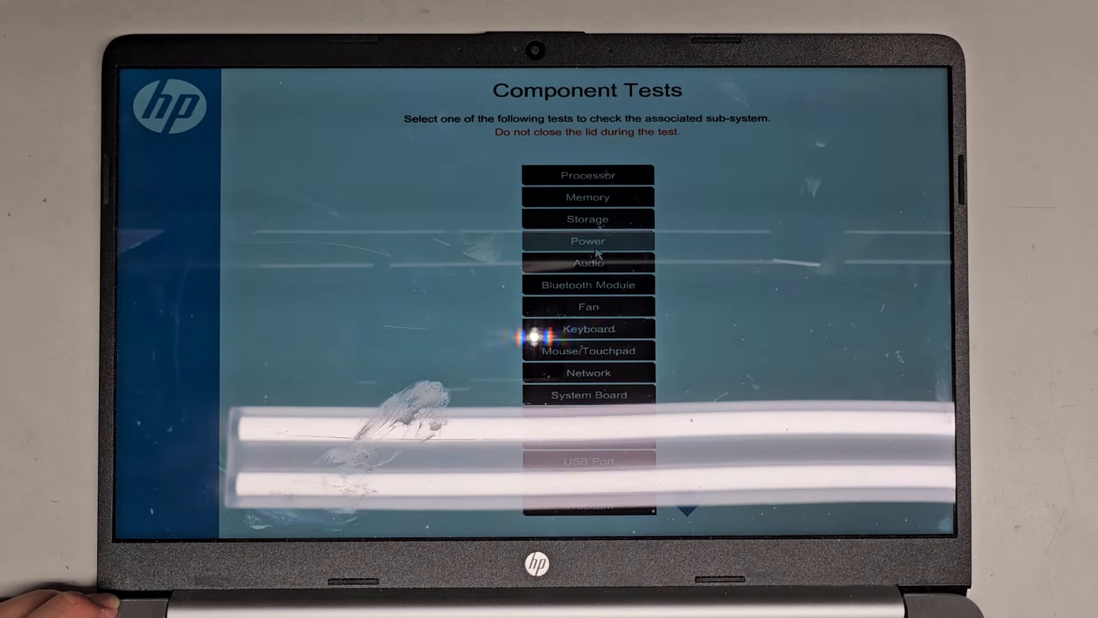
Step: Run the Power > Battery check once until it reports the primary battery OK
click(587, 240)
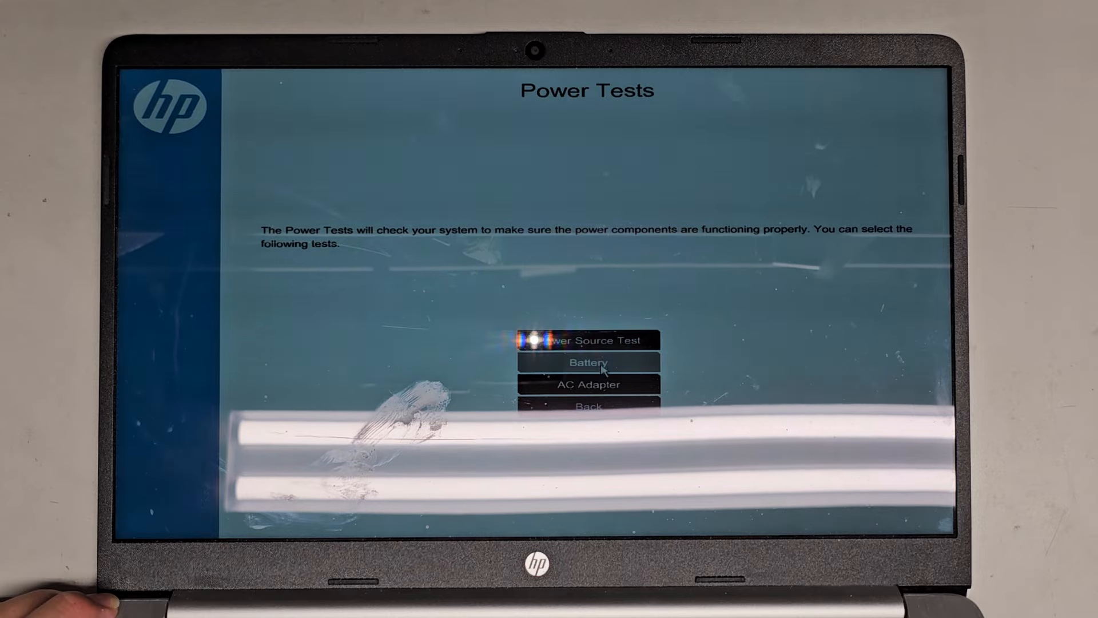
click(587, 362)
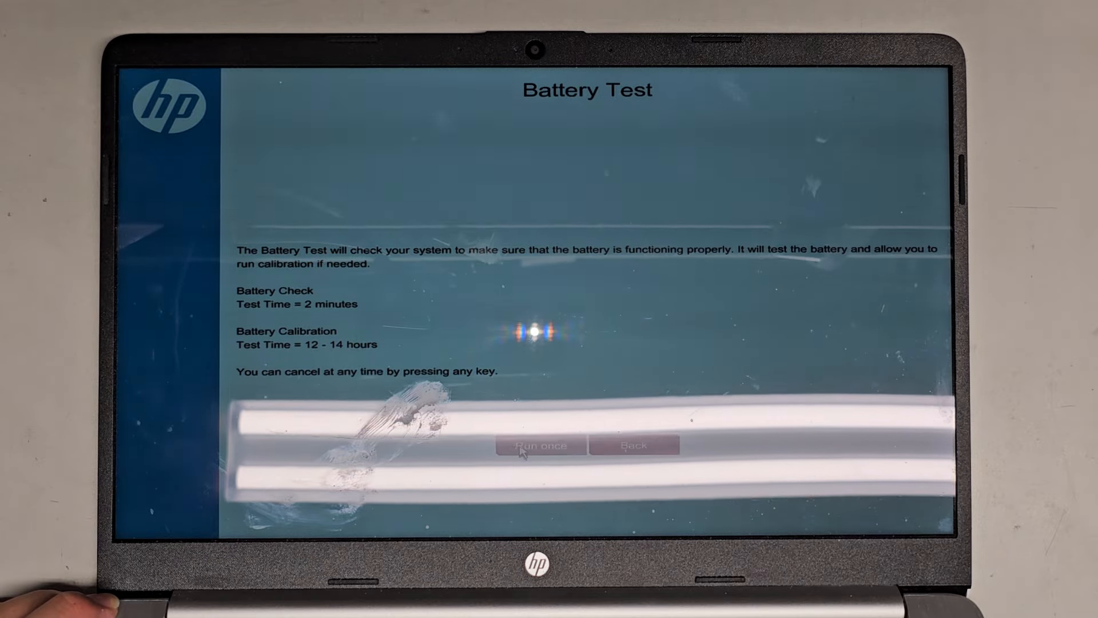
click(540, 446)
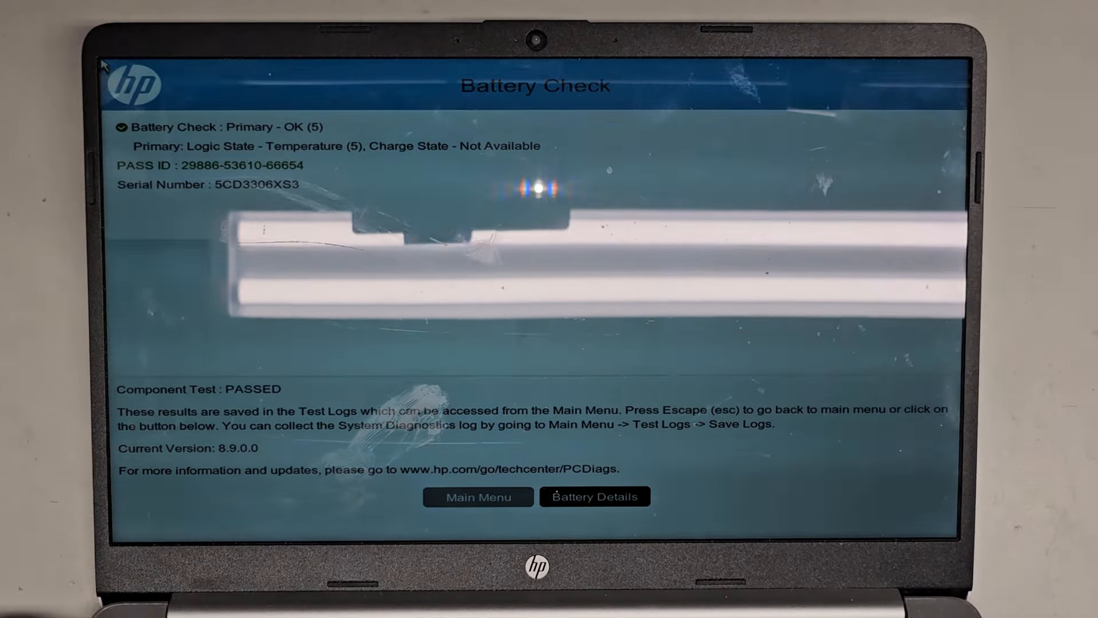
Step: Return from the battery results to the main menu and open the Power tests
click(478, 496)
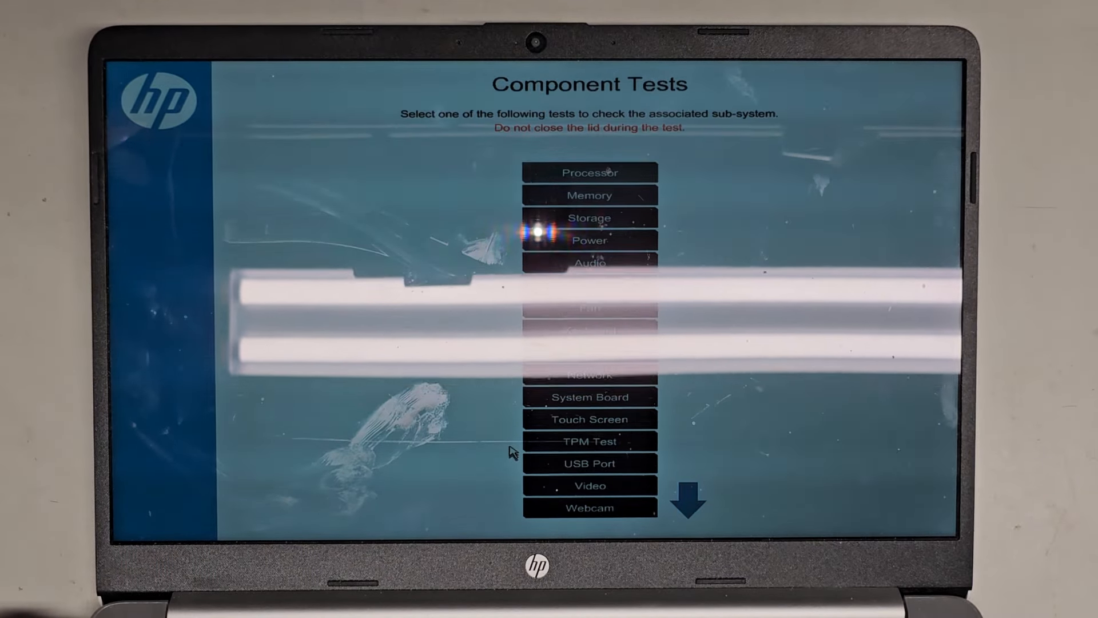
click(589, 240)
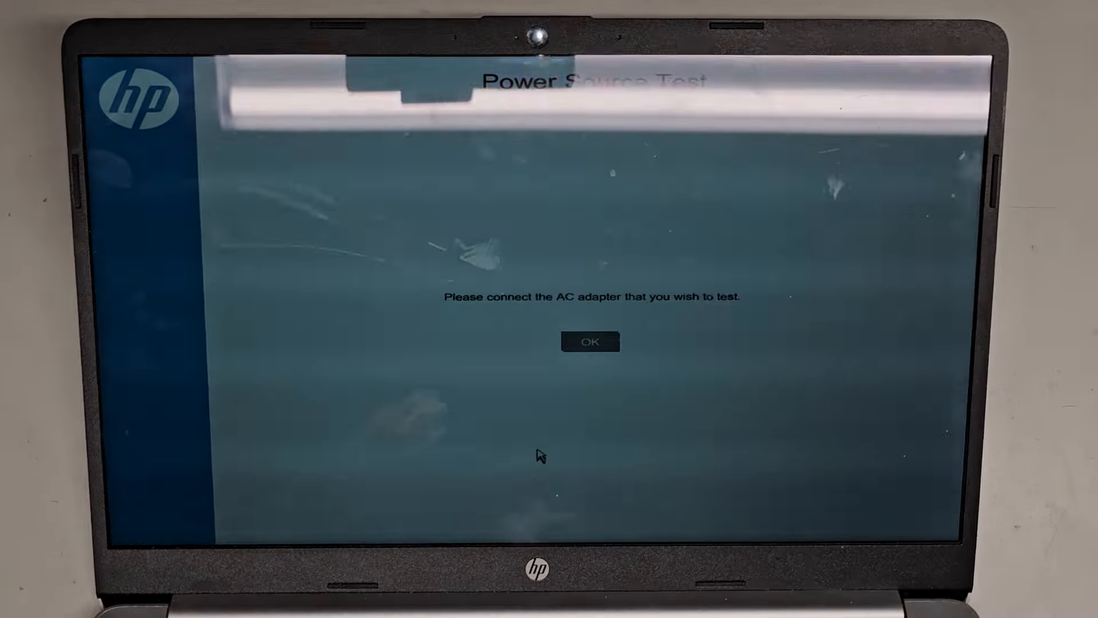
Step: Confirm the AC adapter is connected and let the Power Source Test pass
click(590, 342)
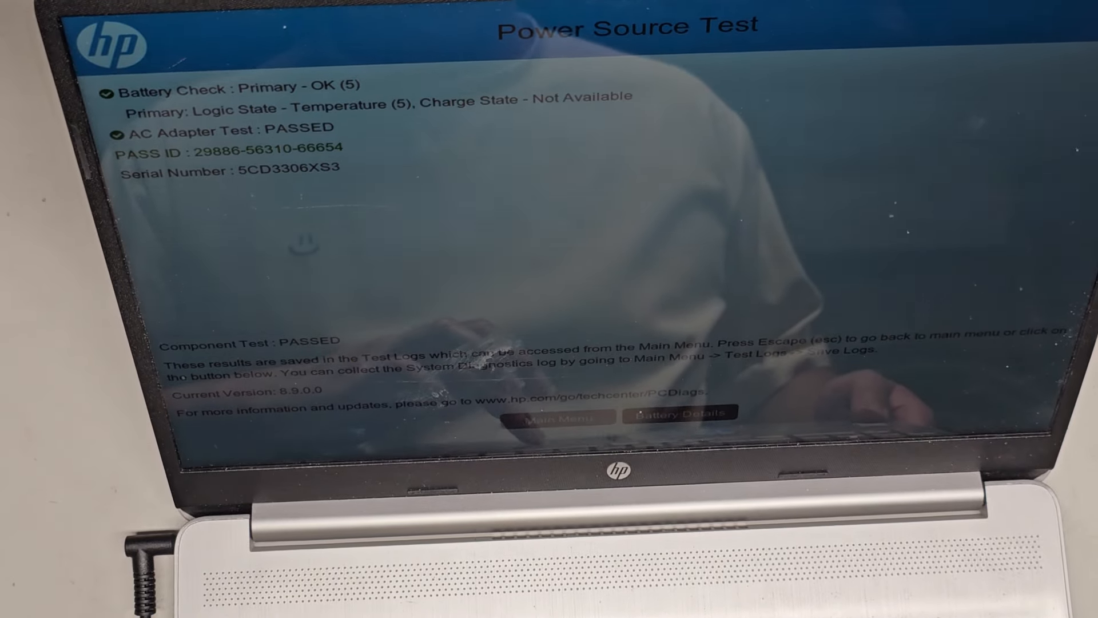
Step: Navigate from the main menu to Component Tests > Power > Power Source Test
click(562, 416)
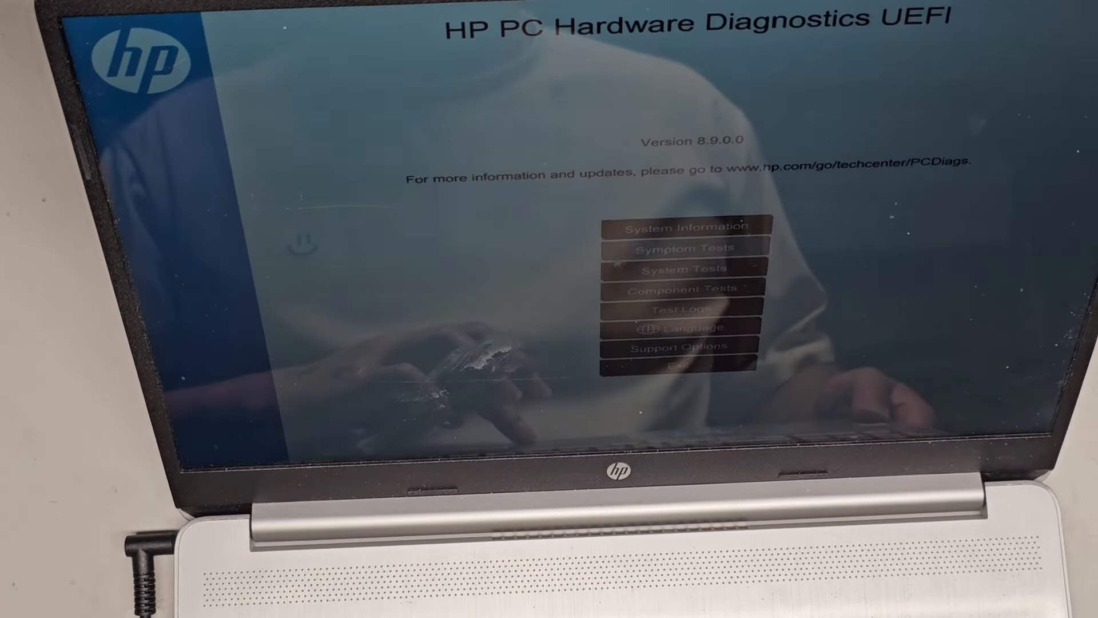
click(686, 289)
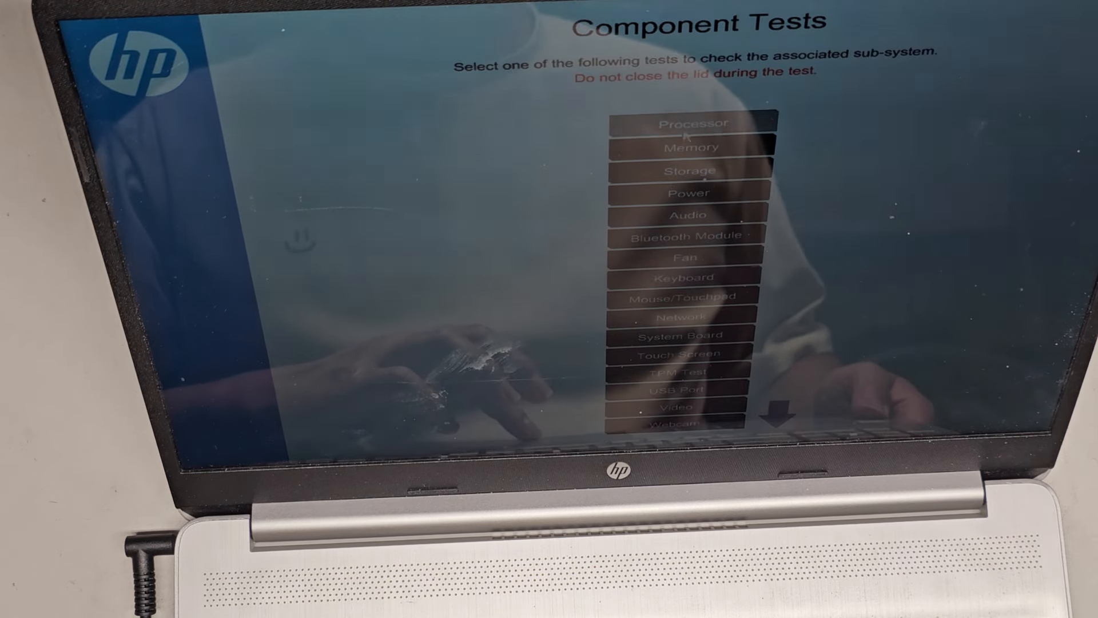
click(689, 193)
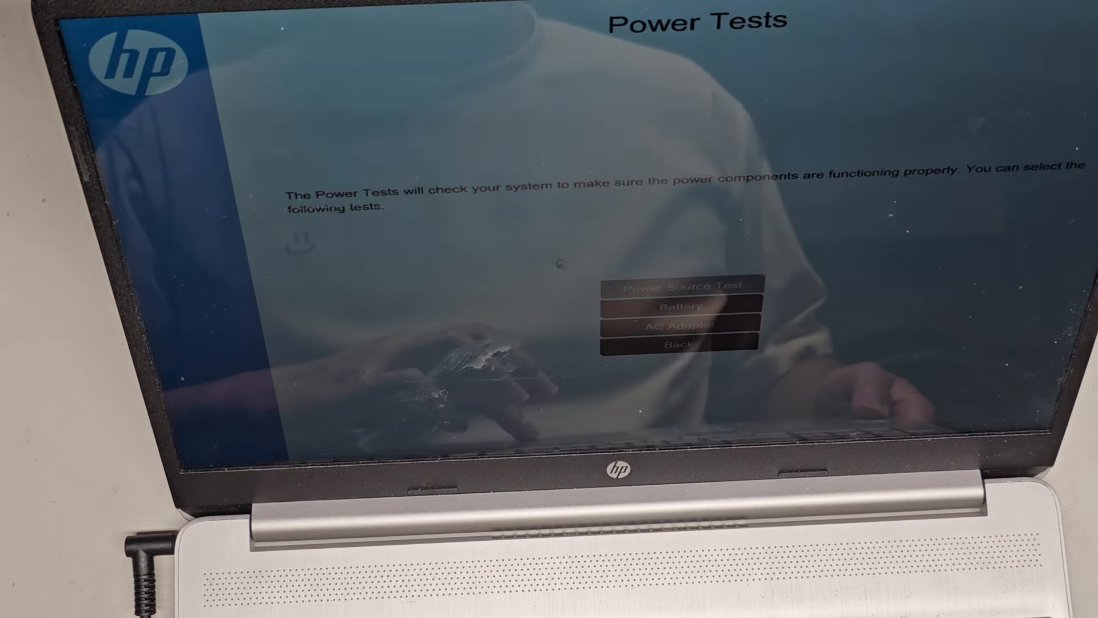
click(687, 284)
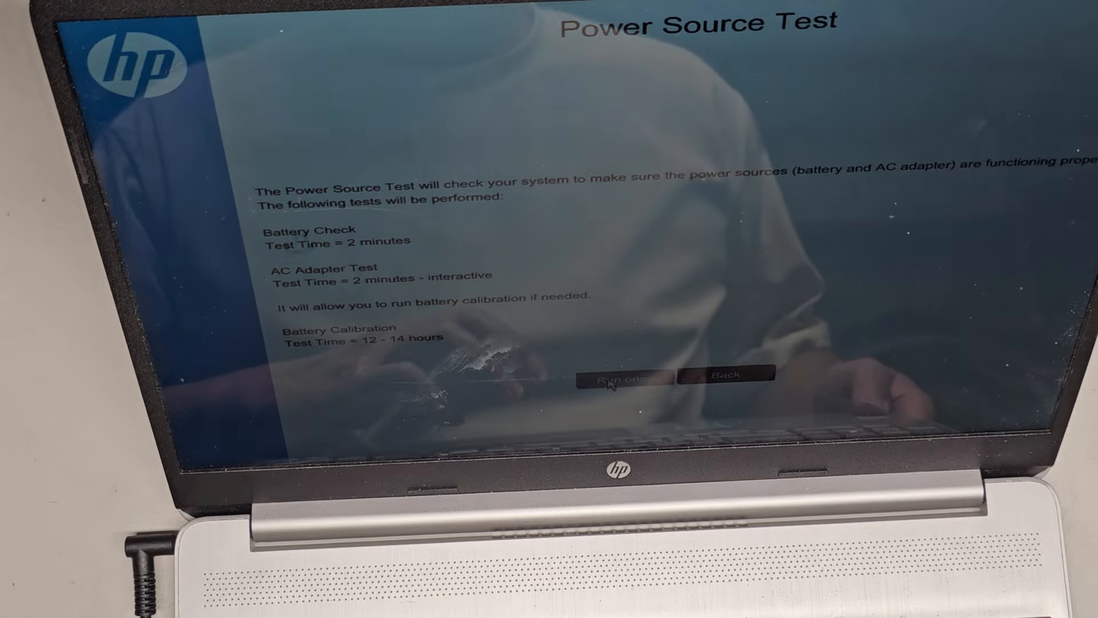
Step: Run the Power Source Test once and confirm the AC adapter is connected
click(623, 373)
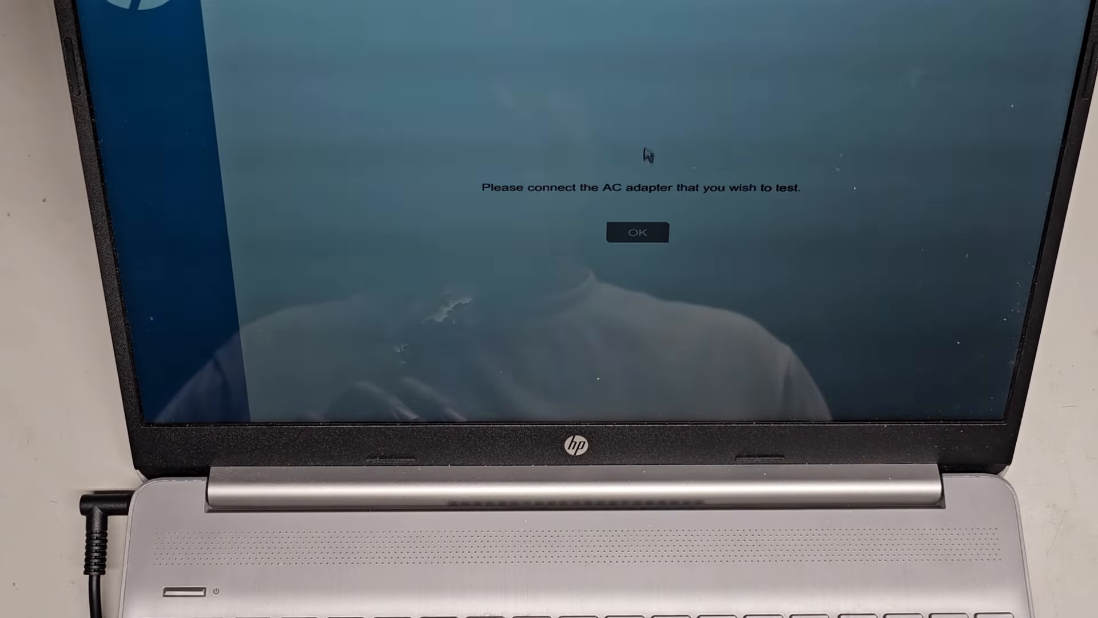
click(636, 231)
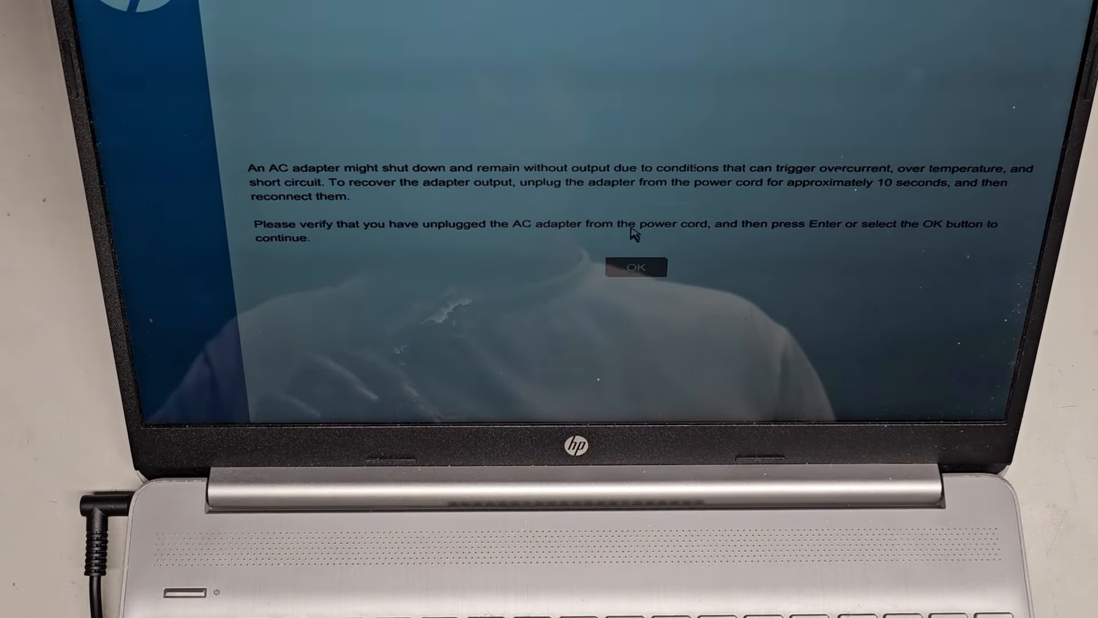